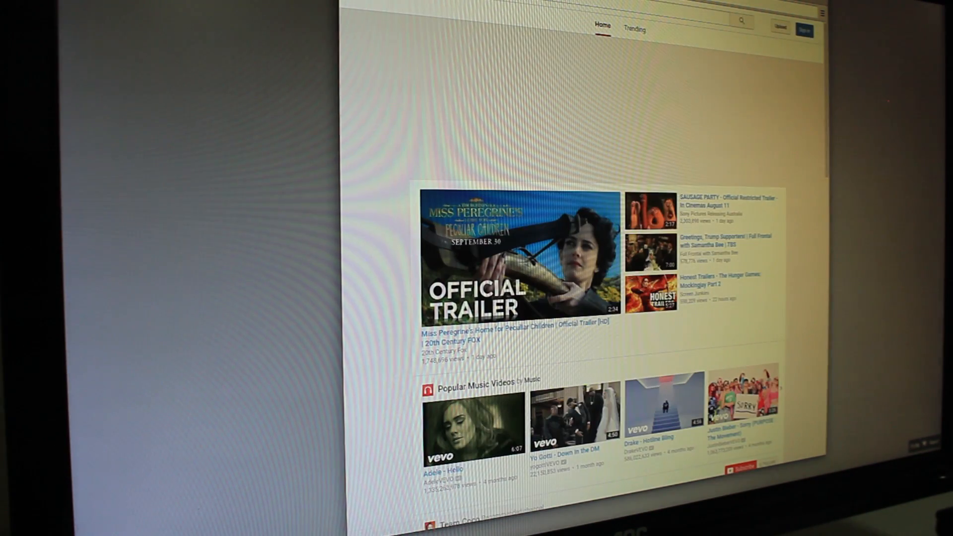
pyautogui.moveTo(524, 271)
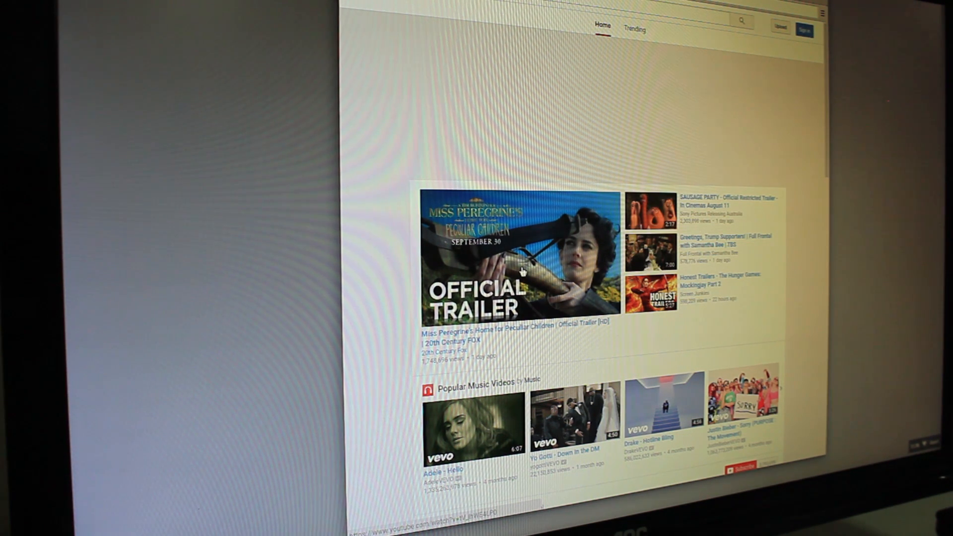
# Step: Play the Miss Peregrine's Home for Peculiar Children official trailer from the YouTube home page
pyautogui.click(518, 266)
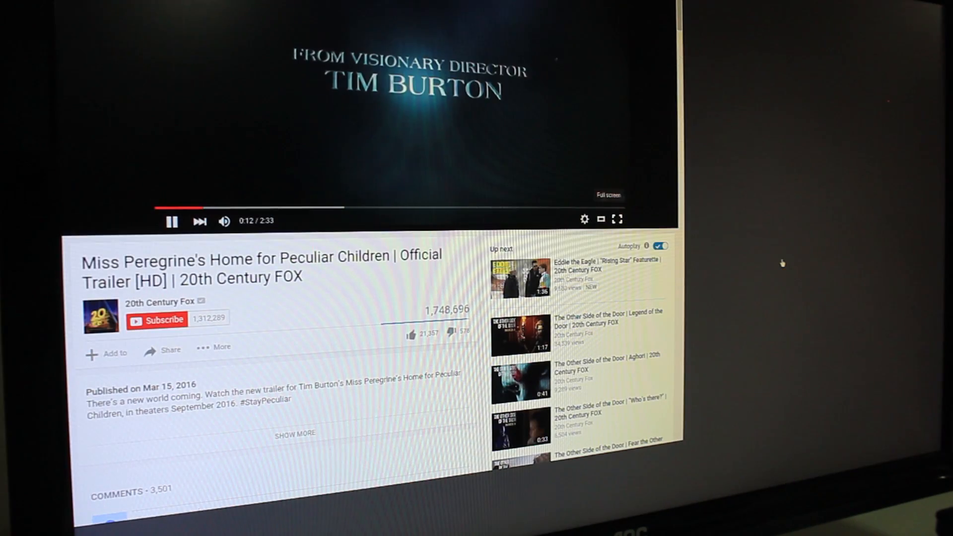
pyautogui.click(619, 219)
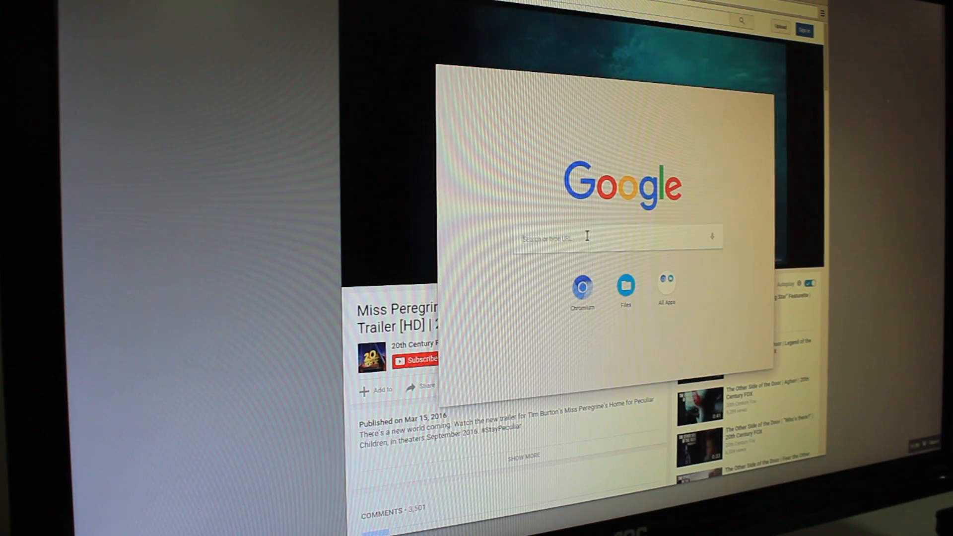
# Step: Search 'store' from the launcher and go to the Chrome Web Store apps page from the results
pyautogui.write('st')
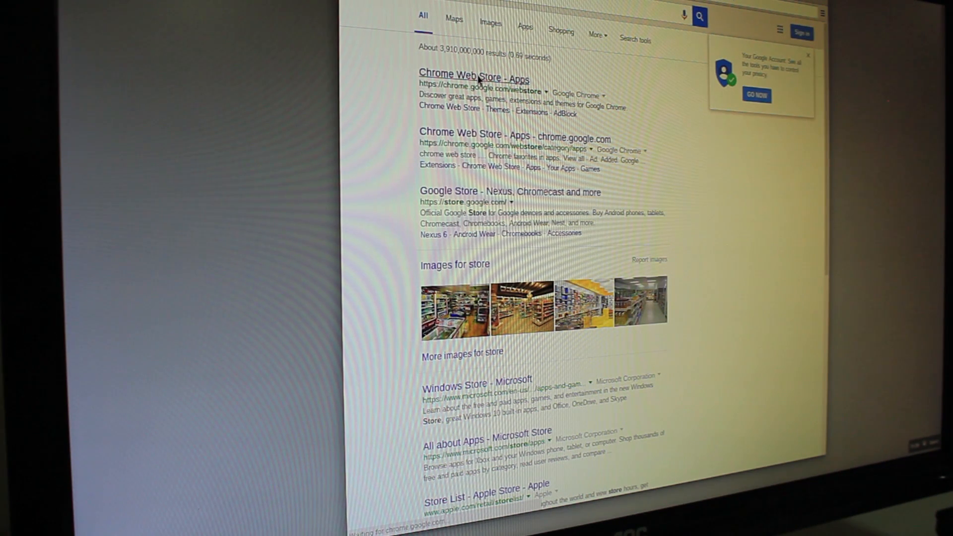
pyautogui.click(475, 78)
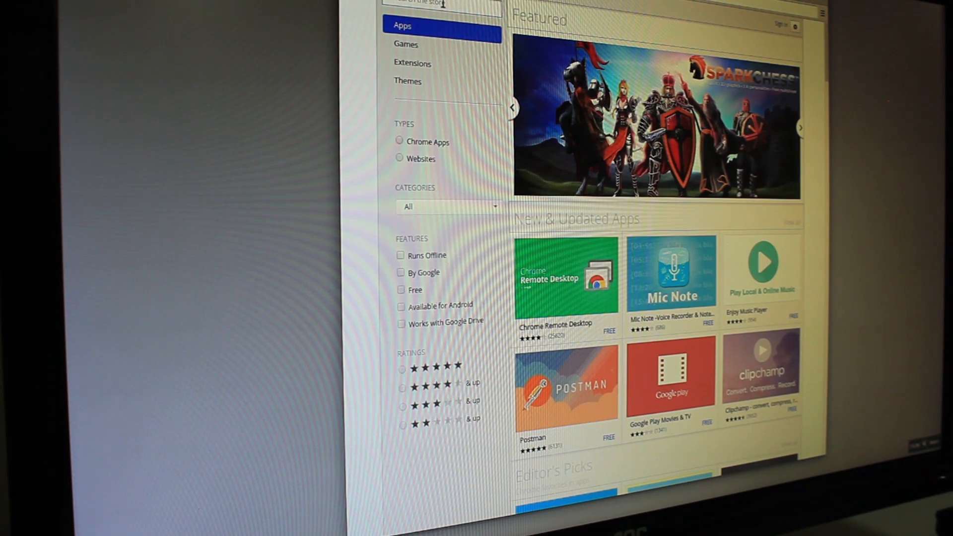
# Step: Search the Chrome Web Store for 'word', listing Word Online first
pyautogui.write('word')
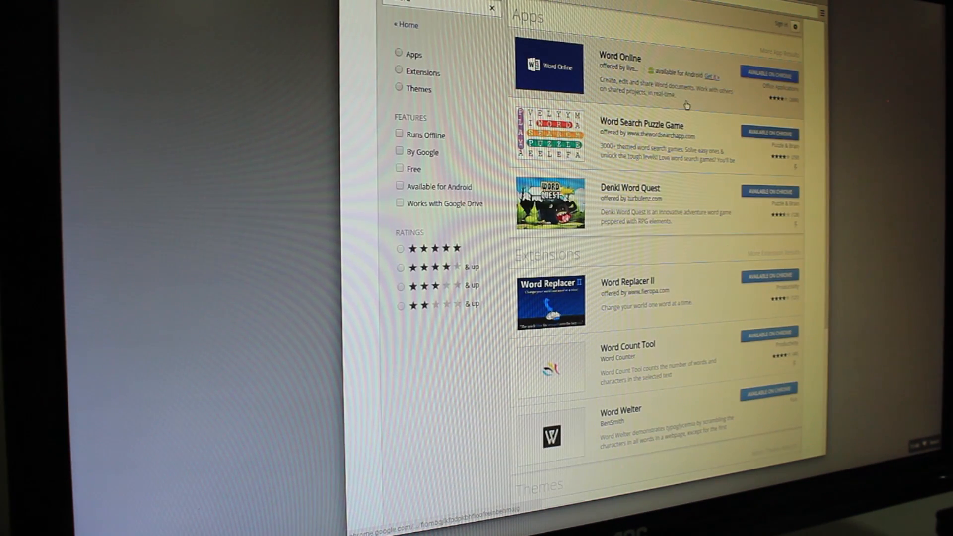
pyautogui.moveTo(740, 119)
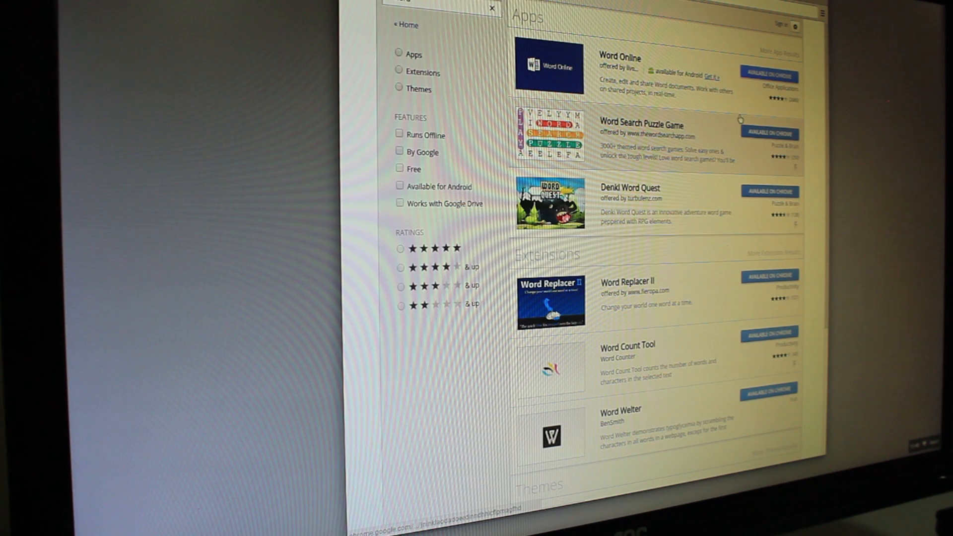